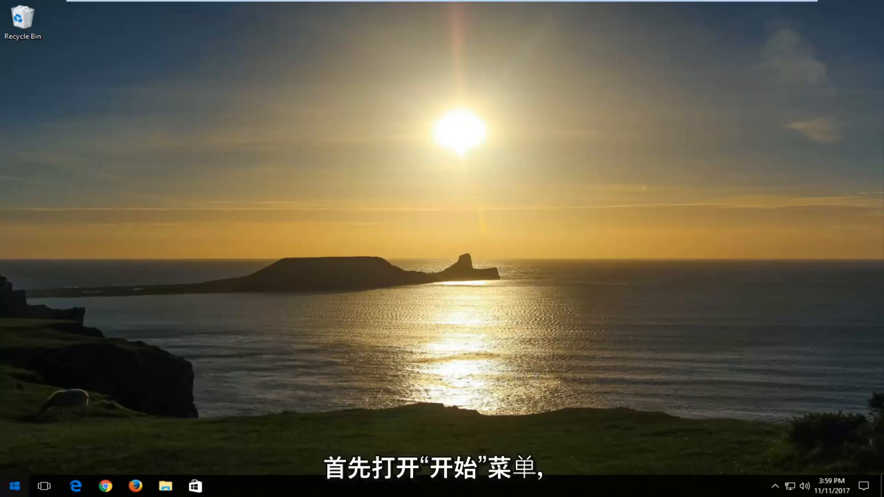
Turn on 'Show hidden files, folders, and drives' in File Explorer Options and confirm.
type("folder options")
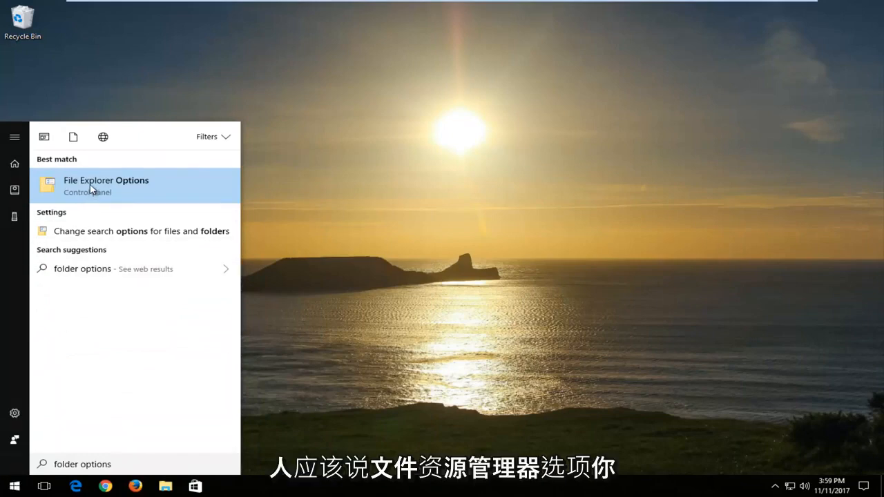
left_click(106, 185)
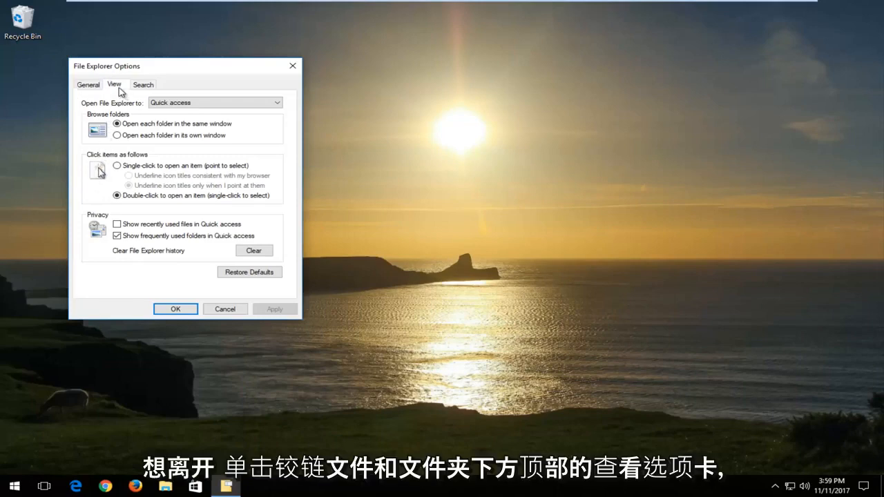
left_click(114, 84)
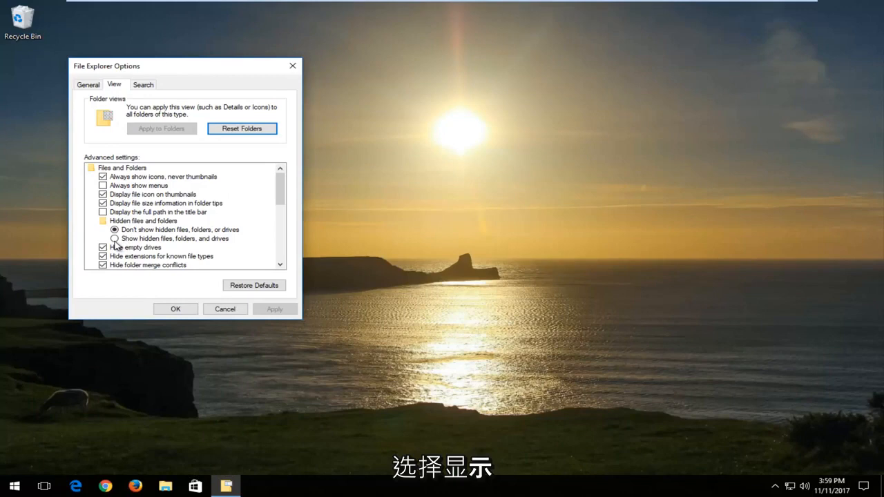
left_click(114, 239)
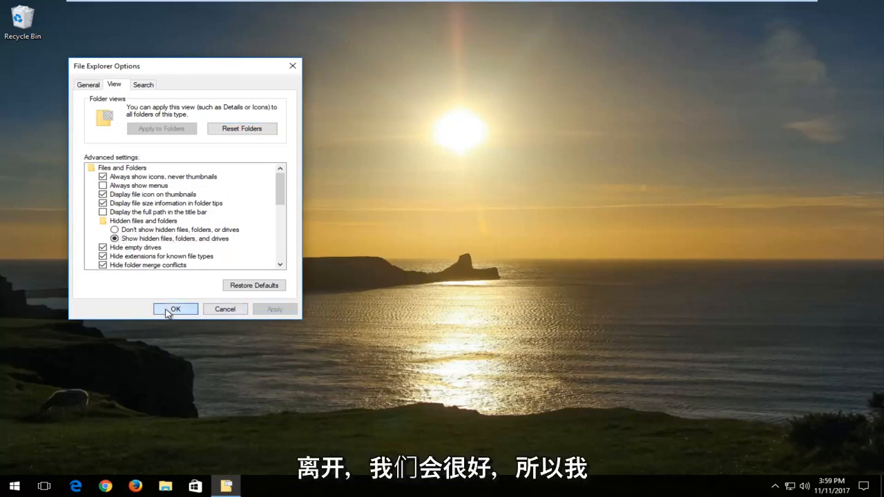
left_click(174, 309)
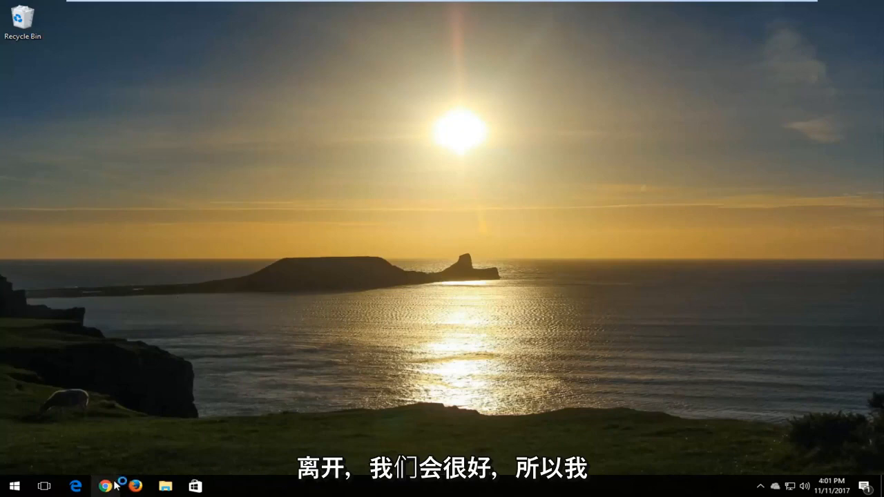
Launch Chrome, go to google.com and search 'vcruntime140.dll download'.
left_click(105, 486)
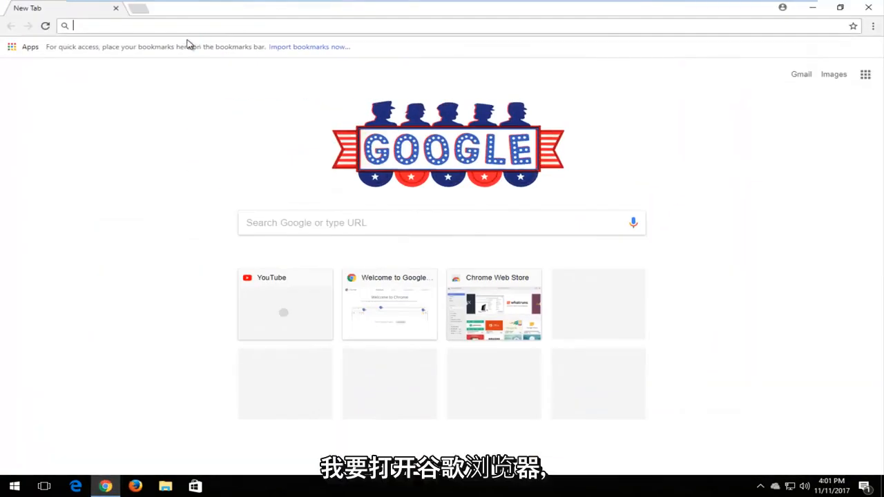
type("https://www.google.com")
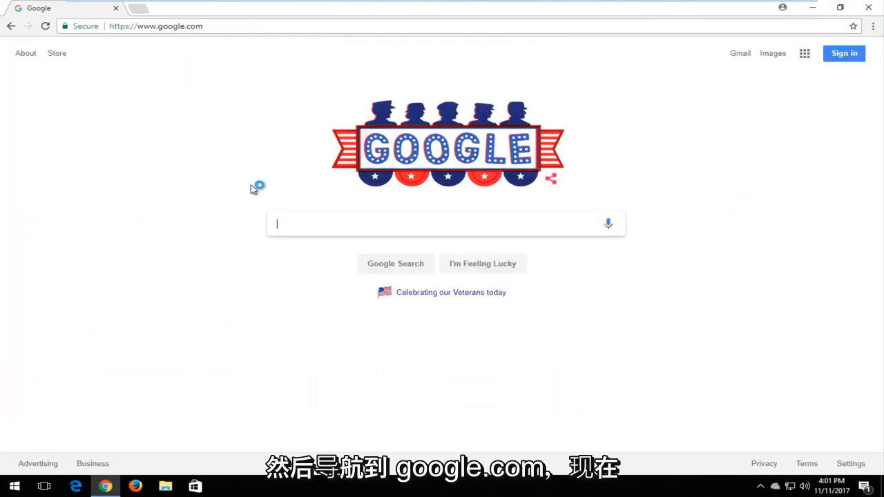
type("vc")
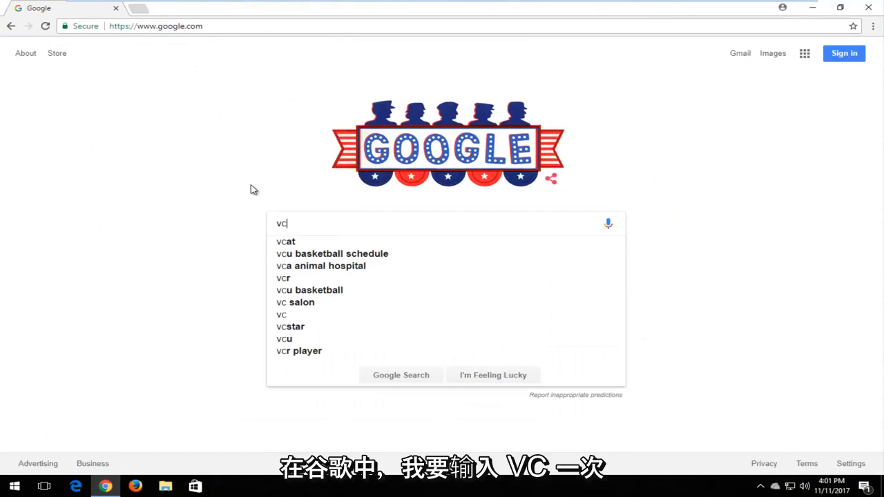
type("runtime140.")
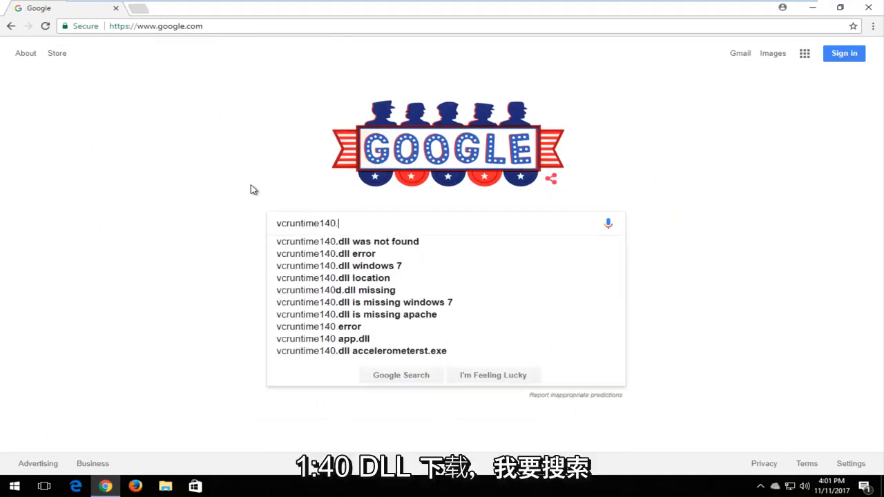
type("dll download")
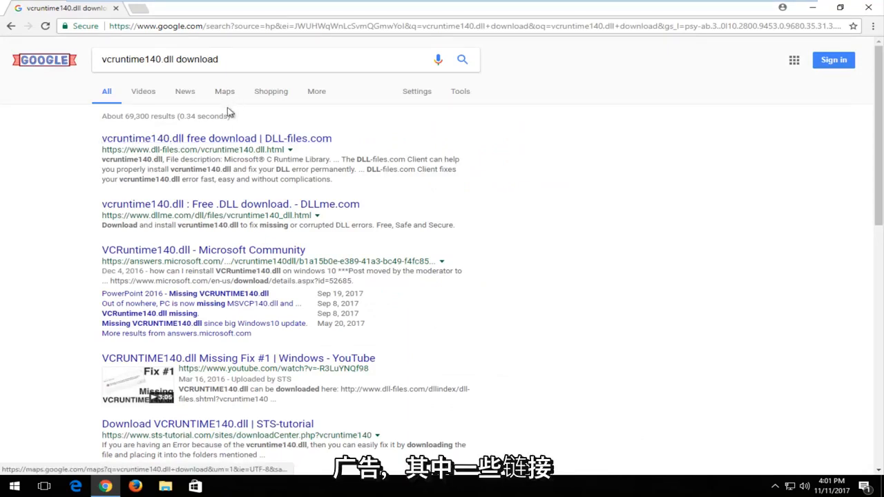
mouse_move(107, 145)
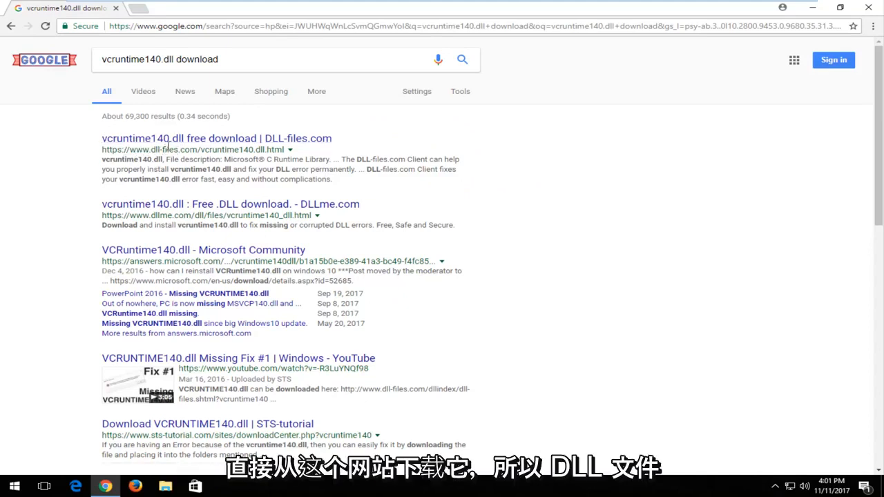
Open the DLL-files.com vcruntime140.dll result and scroll to its seven-version table.
left_click(216, 138)
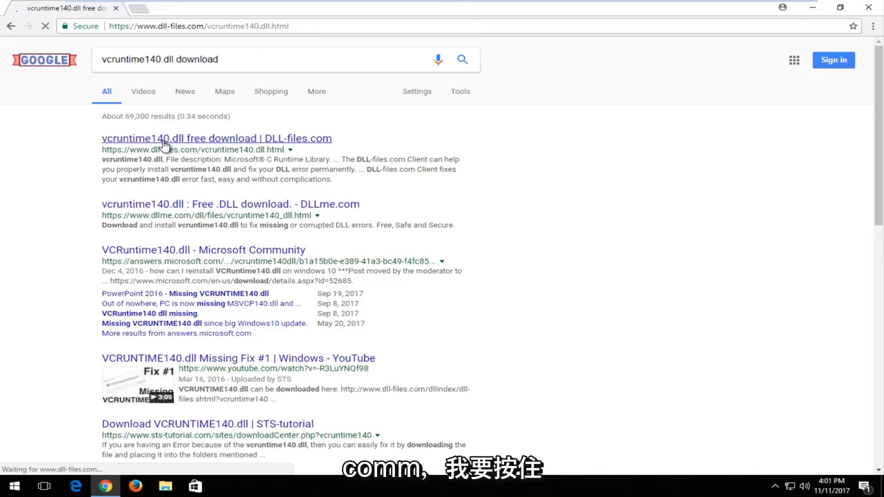
left_click(216, 138)
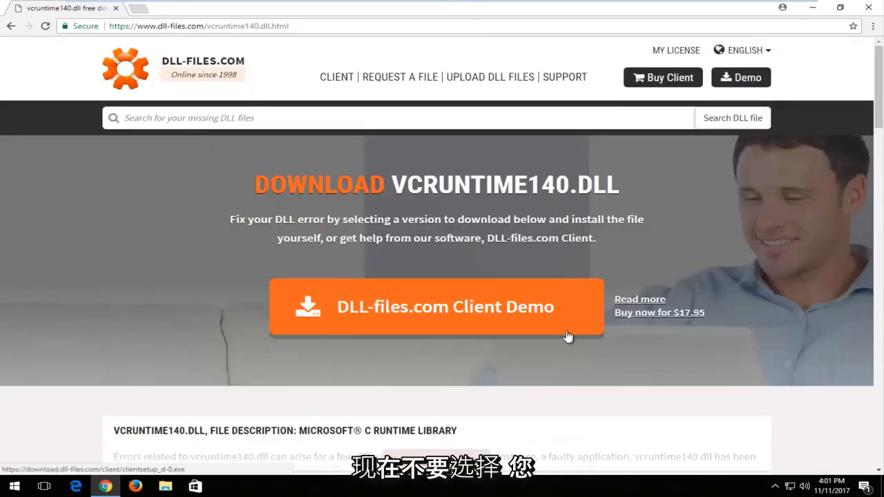
scroll("down", 3)
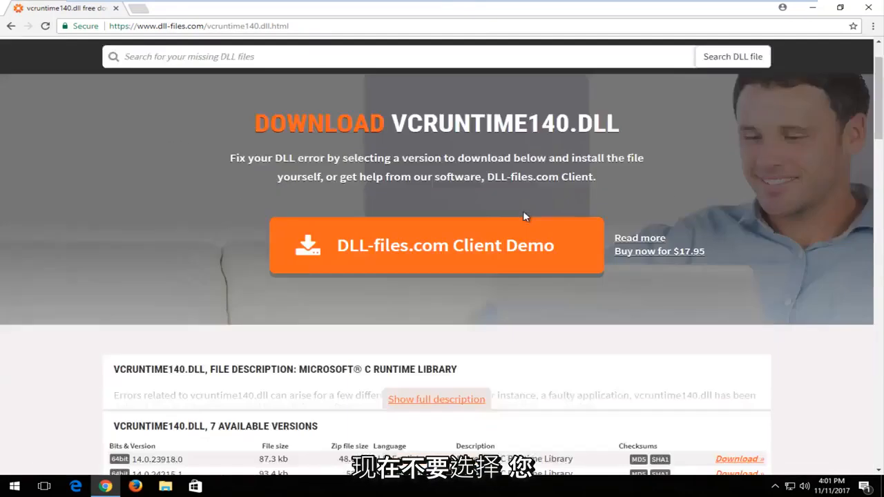
scroll("down", 3)
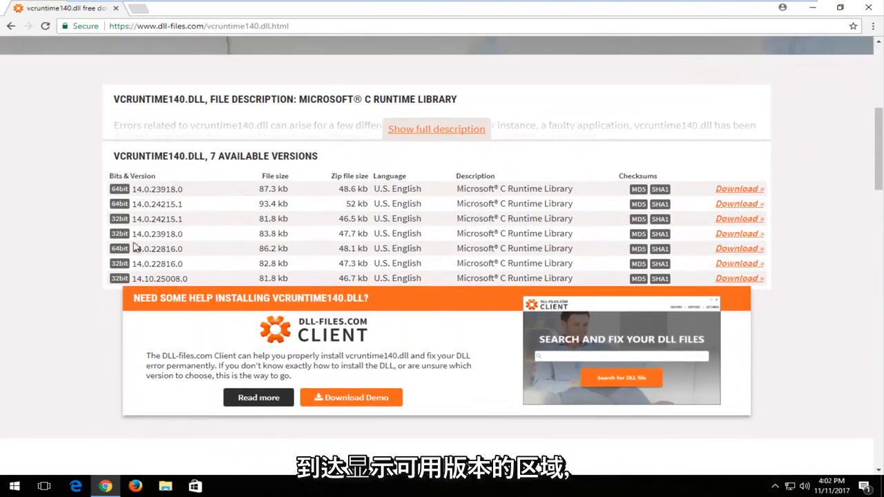
mouse_move(156, 203)
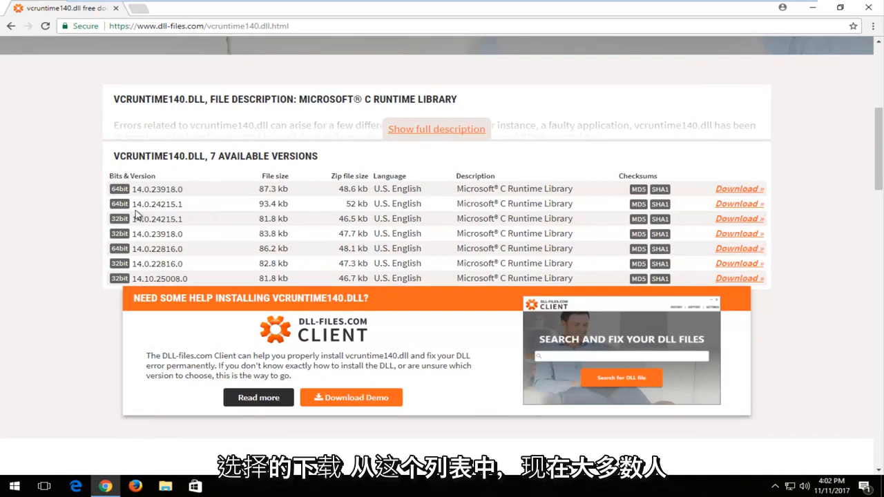
mouse_move(114, 203)
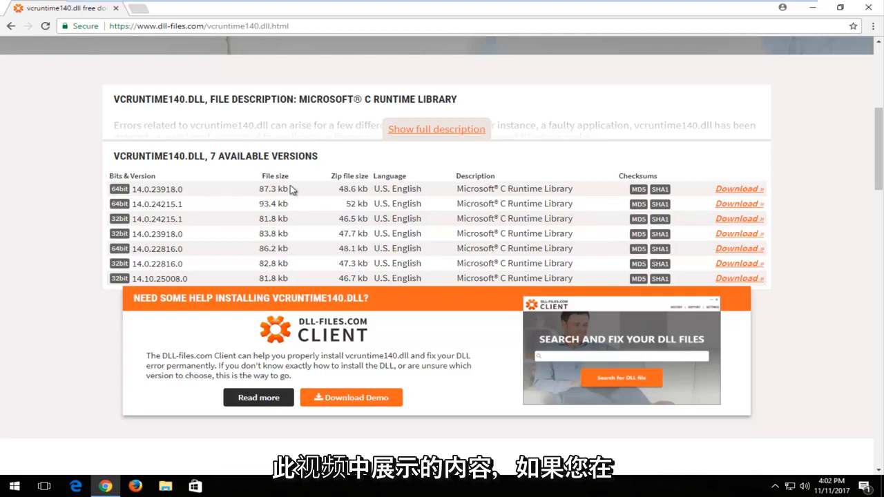
mouse_move(351, 233)
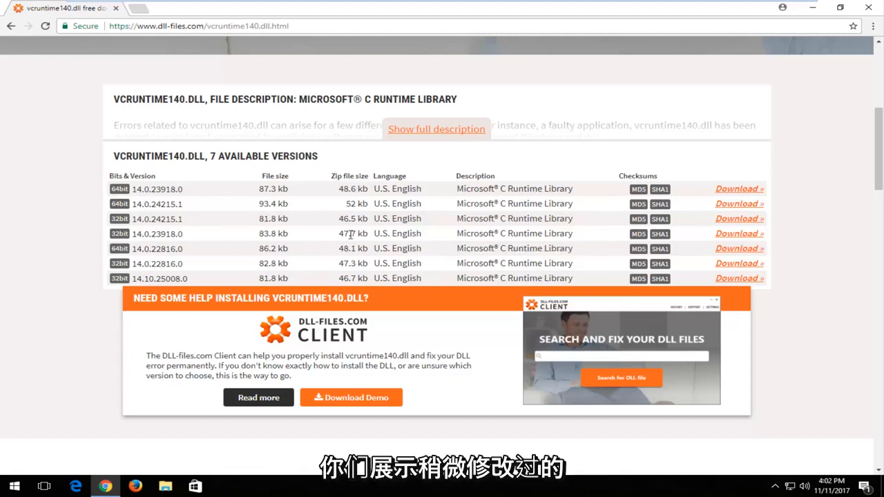
mouse_move(346, 244)
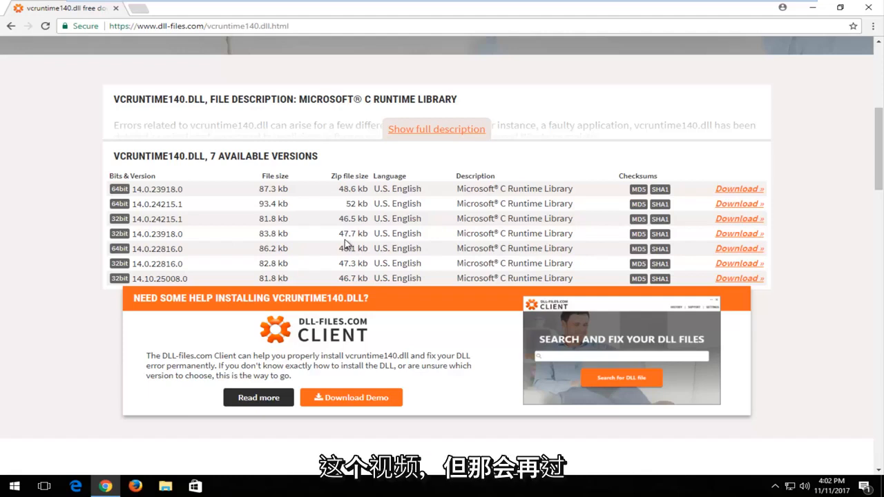
double_click(353, 233)
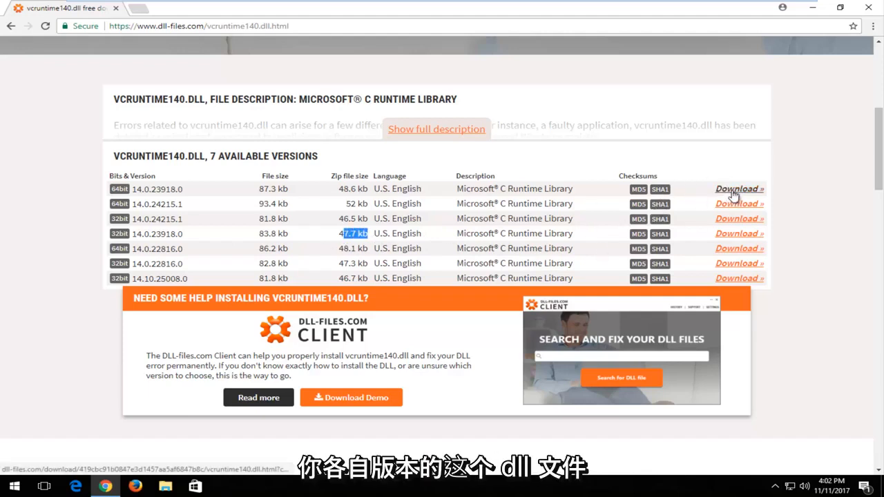
Download the 64-bit 14.0.23918.0 vcruntime140.zip and place it on the desktop.
left_click(739, 189)
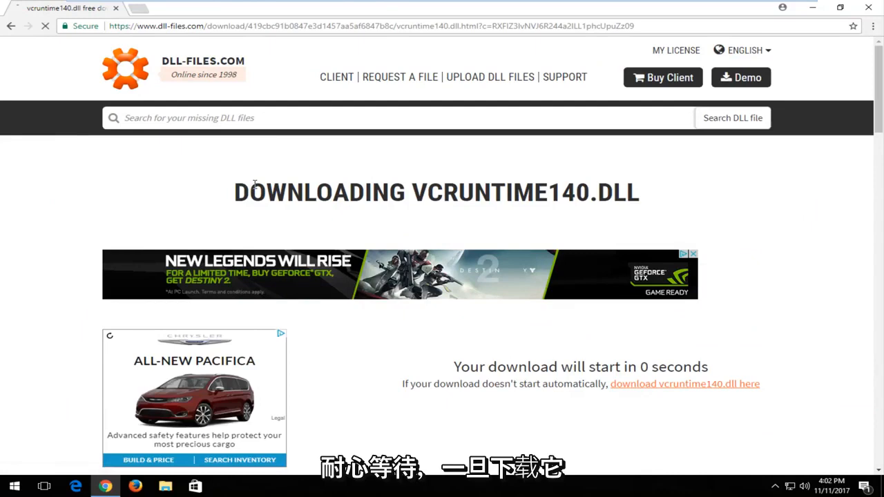
scroll("down", 3)
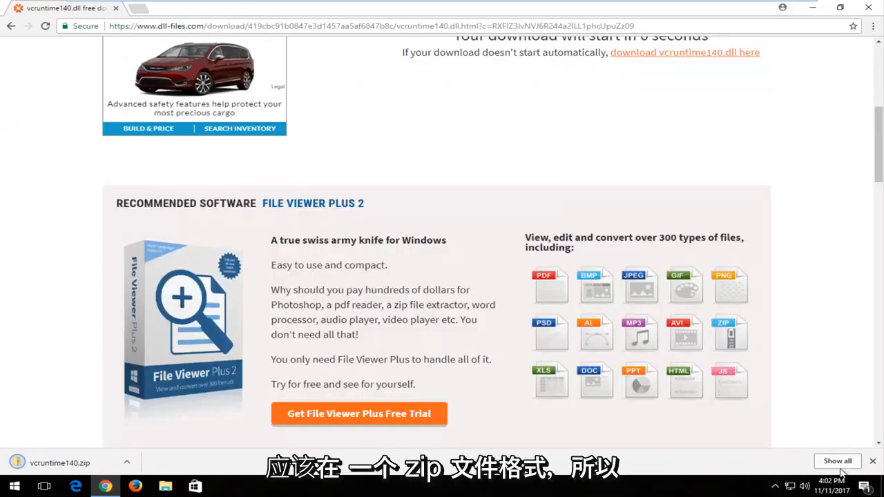
left_click(838, 460)
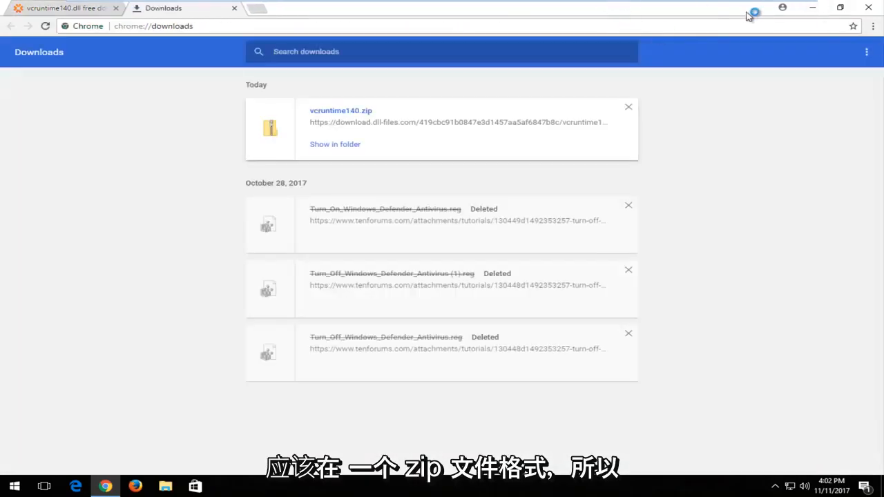
left_click(335, 144)
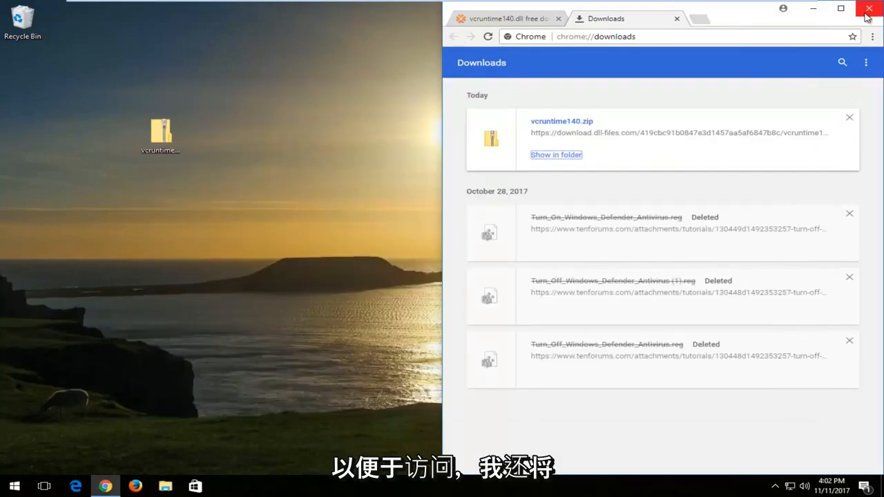
Close Chrome, move the zip under the Recycle Bin, open it and close the archive.
left_click(869, 8)
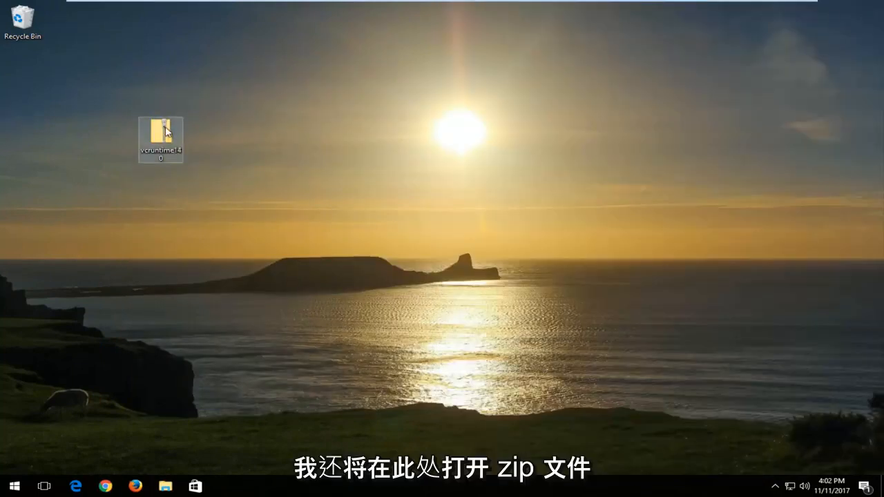
left_click_drag(160, 140, 23, 83)
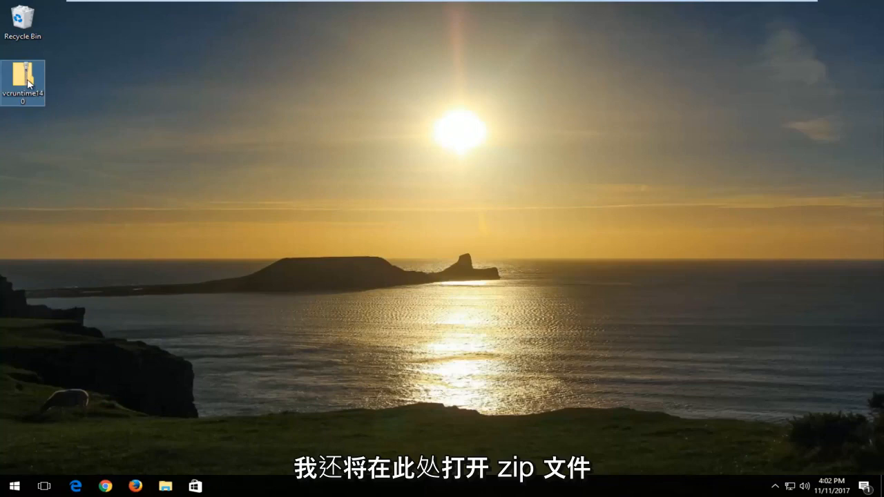
double_click(23, 78)
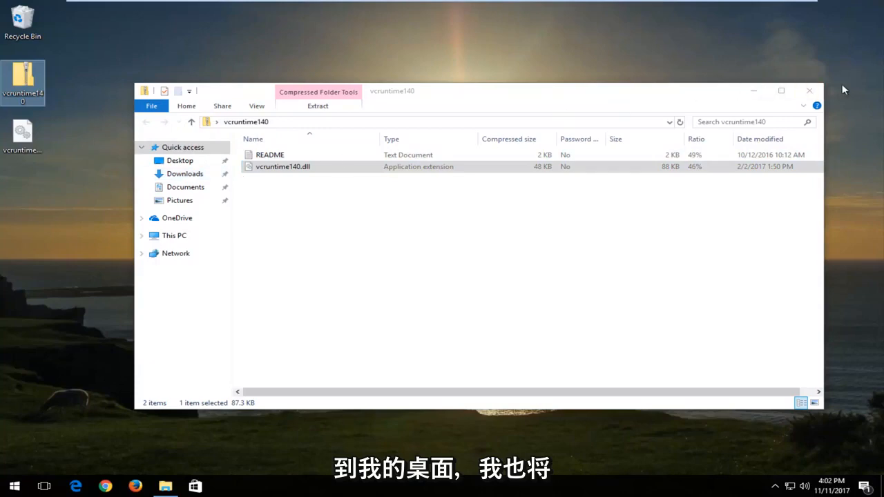
left_click(809, 91)
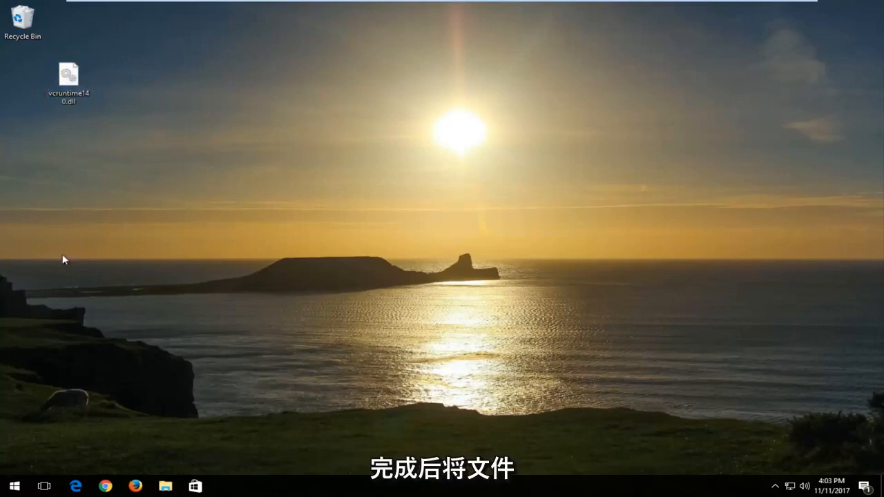
Search Start for 'this pc', open Local Disk (C:), then the Windows folder.
left_click(12, 486)
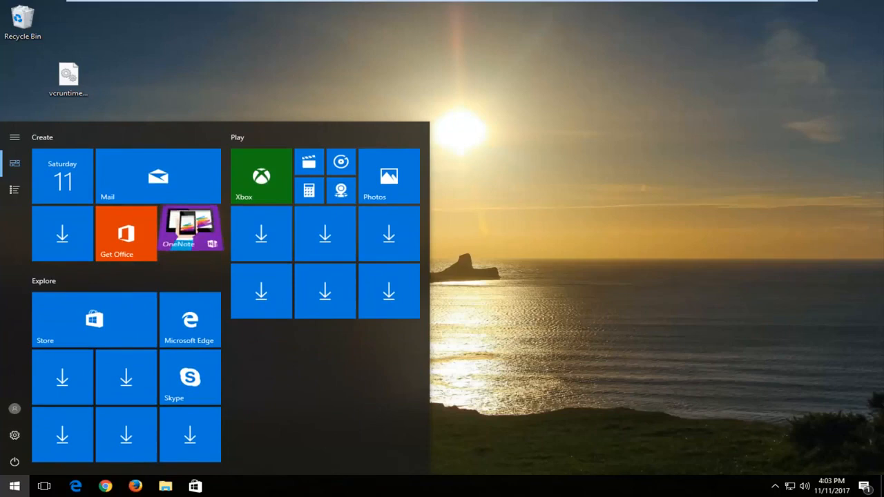
type("this pc")
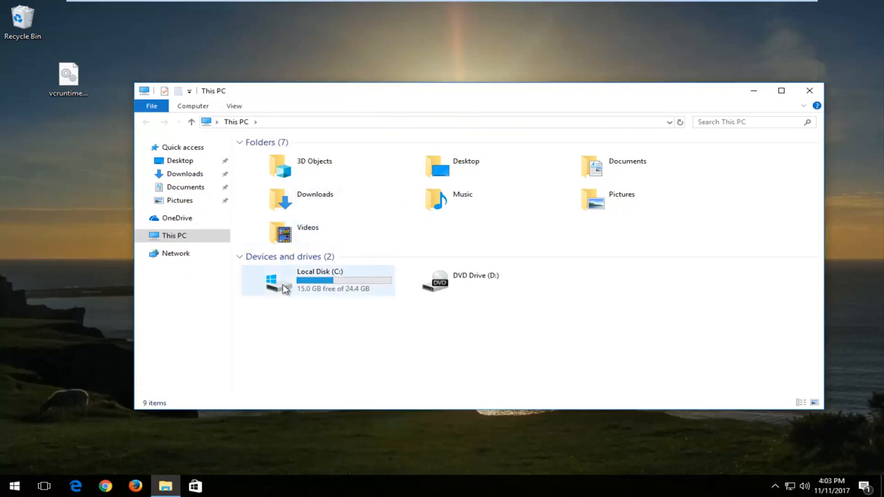
mouse_move(284, 288)
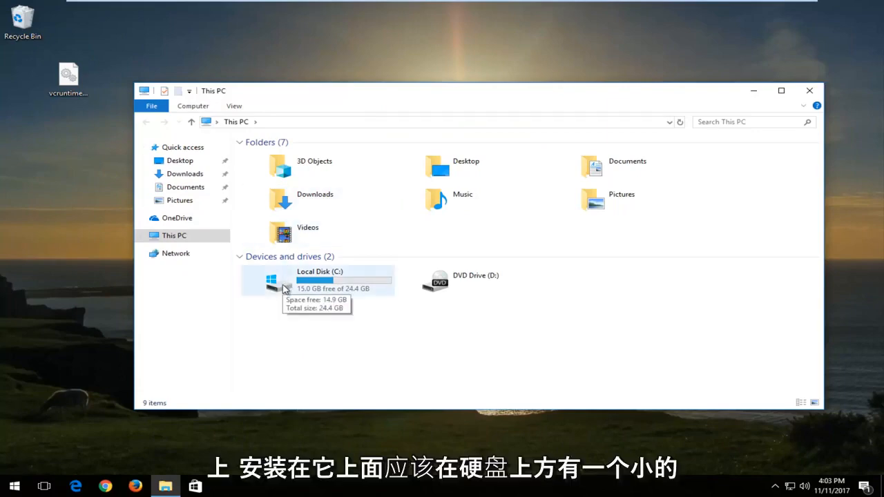
mouse_move(284, 287)
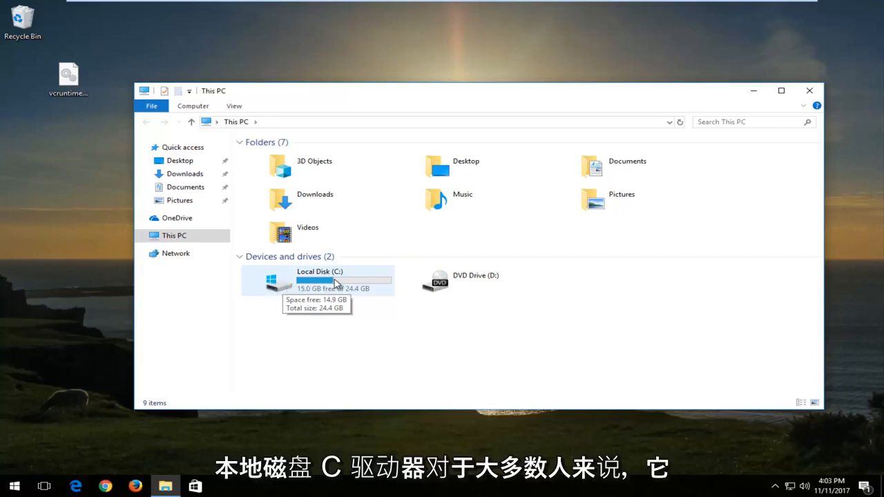
mouse_move(243, 286)
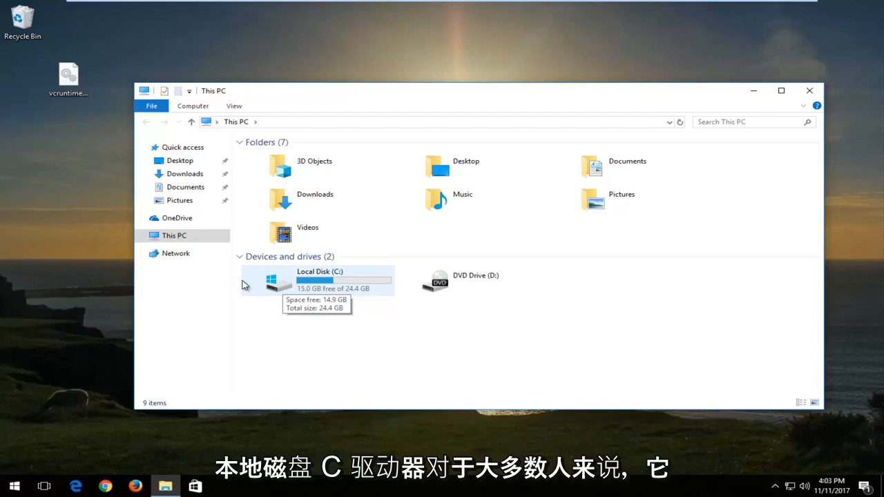
mouse_move(278, 285)
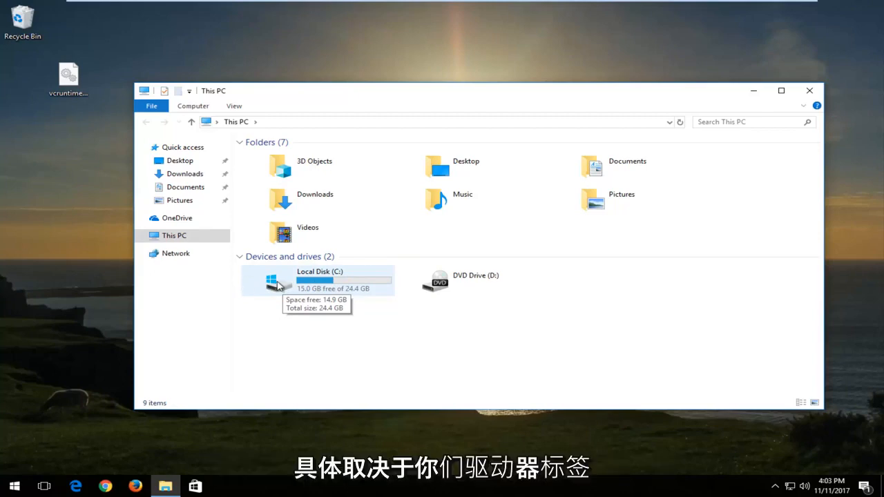
mouse_move(340, 279)
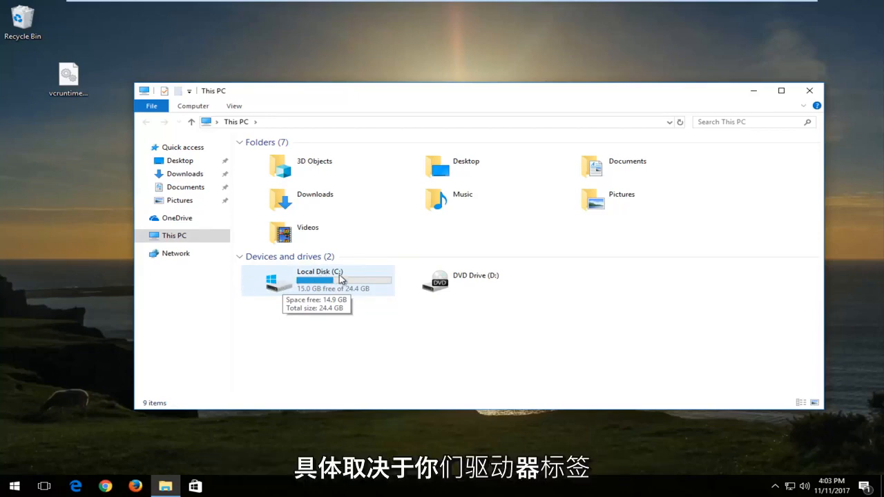
double_click(319, 279)
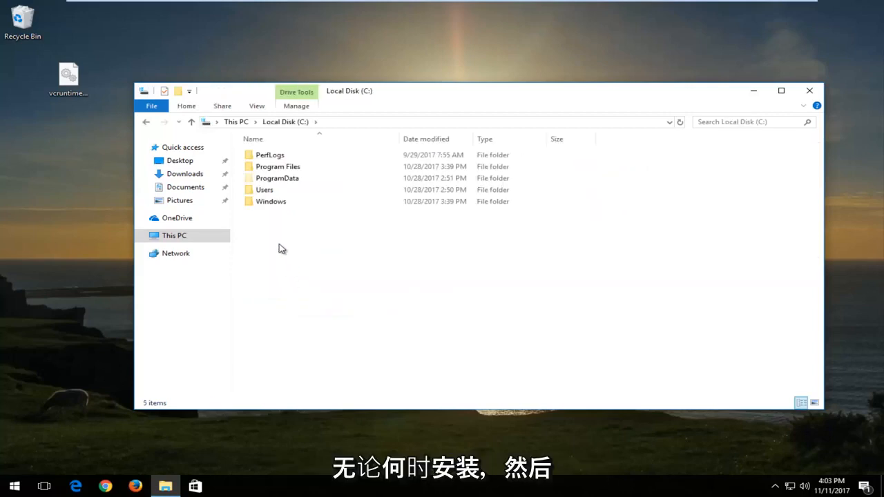
double_click(270, 201)
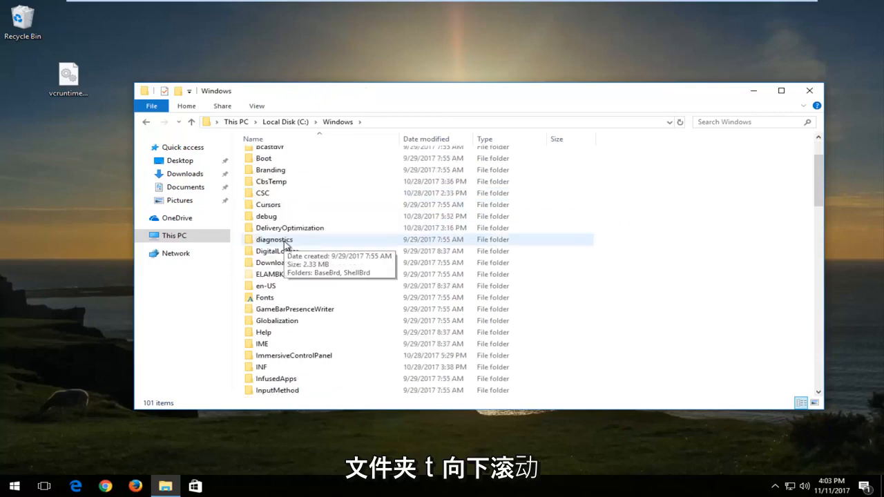
Scroll the Windows folder and select System32.
scroll("down", 3)
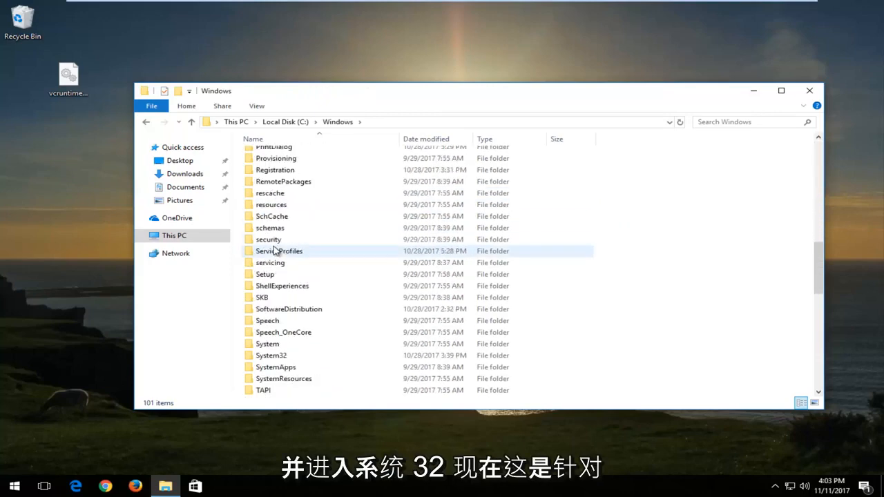
left_click(271, 321)
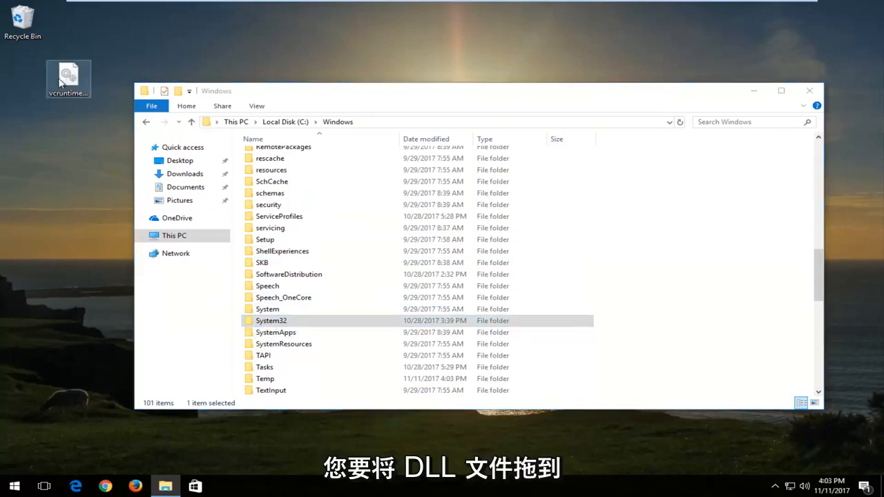
Drag vcruntime140.dll from the desktop onto System32 and grant administrator permission.
left_click_drag(68, 76, 269, 320)
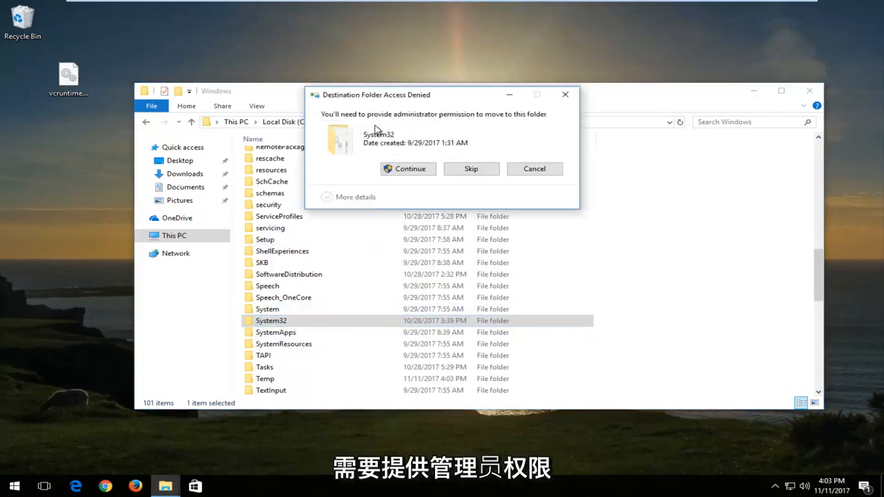
mouse_move(407, 163)
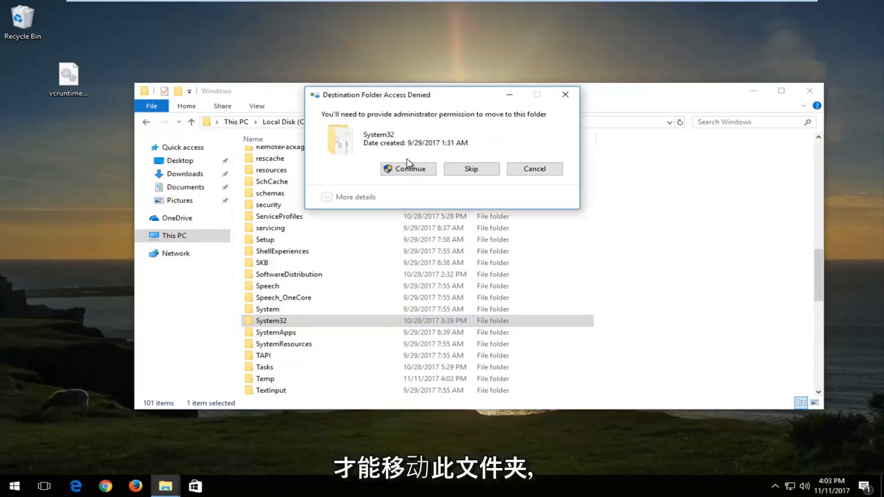
left_click(408, 169)
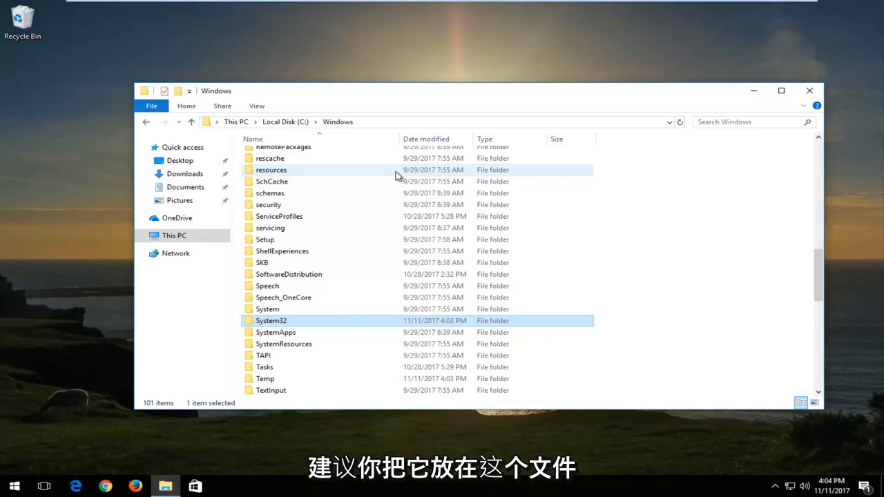
mouse_move(691, 101)
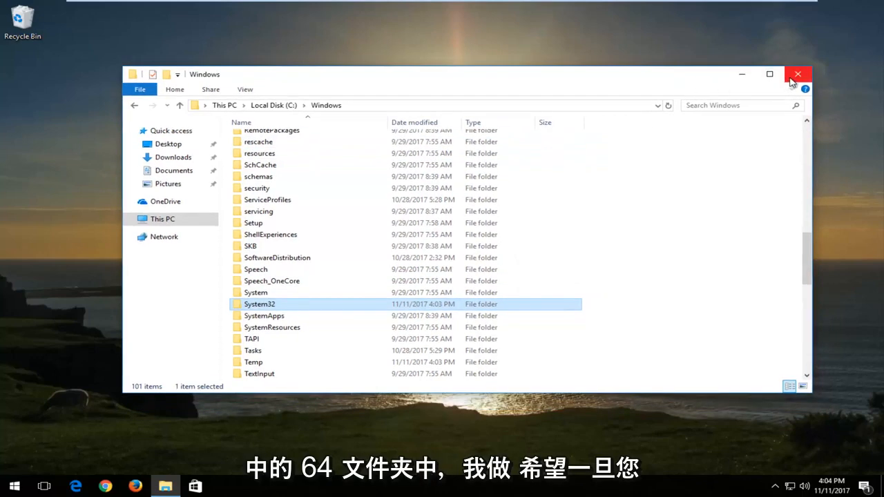
mouse_move(863, 51)
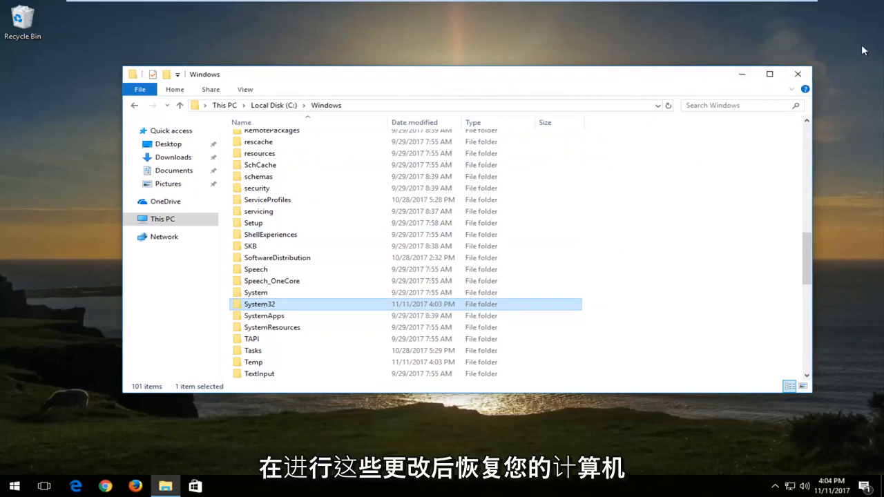